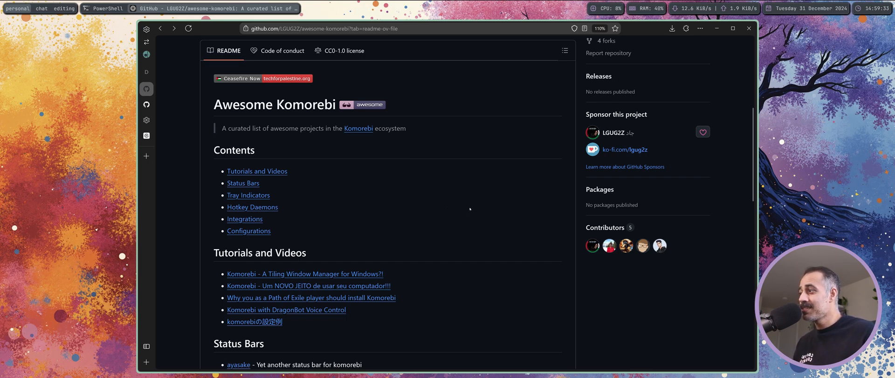
{"action": "mouse_move", "coordinate": [485, 204]}
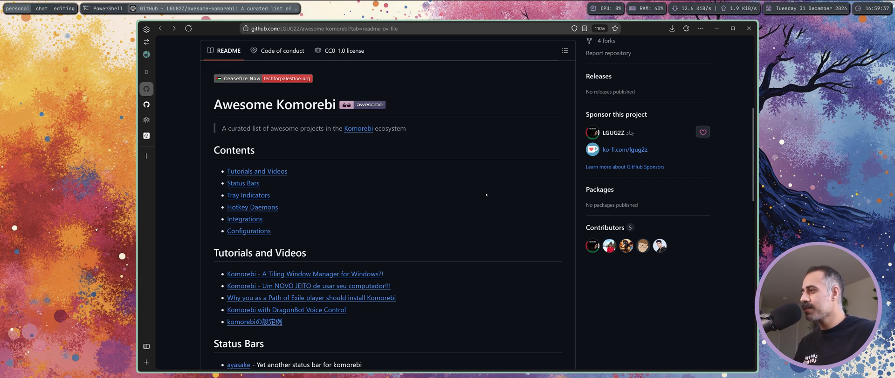
{"action": "mouse_move", "coordinate": [452, 213]}
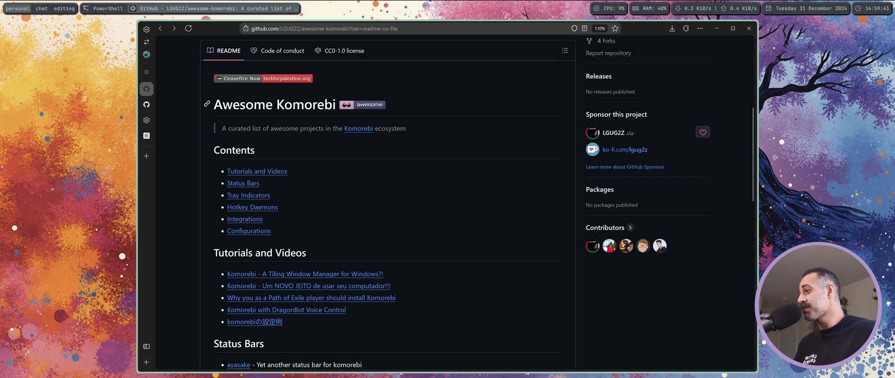
Step: Dismiss the cookie banner on the Stream Deck MK.2 page and scroll to Integrations
{"action": "scroll", "scroll_direction": "down", "scroll_amount": 3}
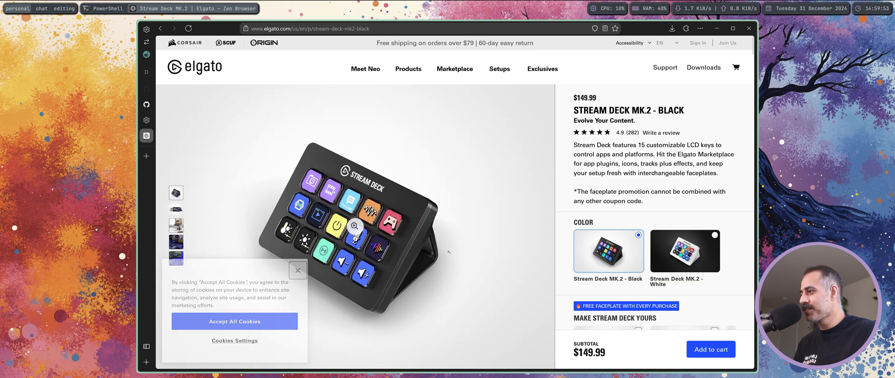
{"action": "left_click", "coordinate": [297, 269]}
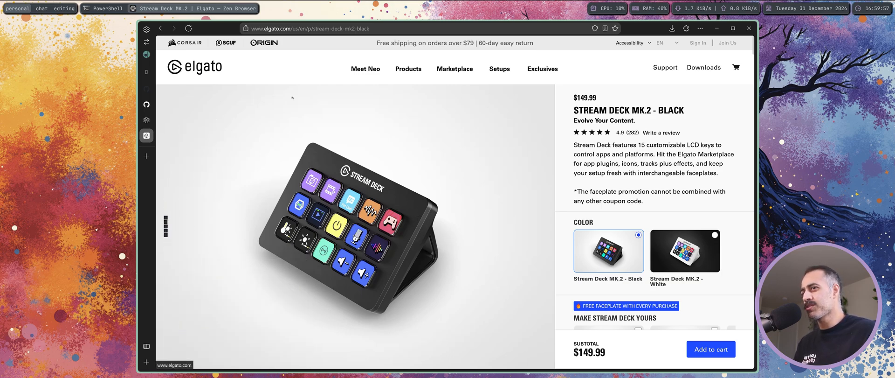
{"action": "scroll", "scroll_direction": "down", "scroll_amount": 3}
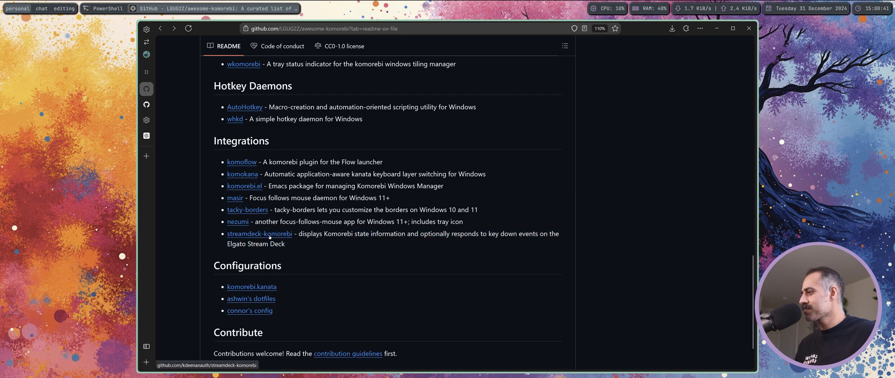
Step: Open the streamdeck-komorebi repository and scroll down to its README Features section
{"action": "left_click", "coordinate": [259, 234]}
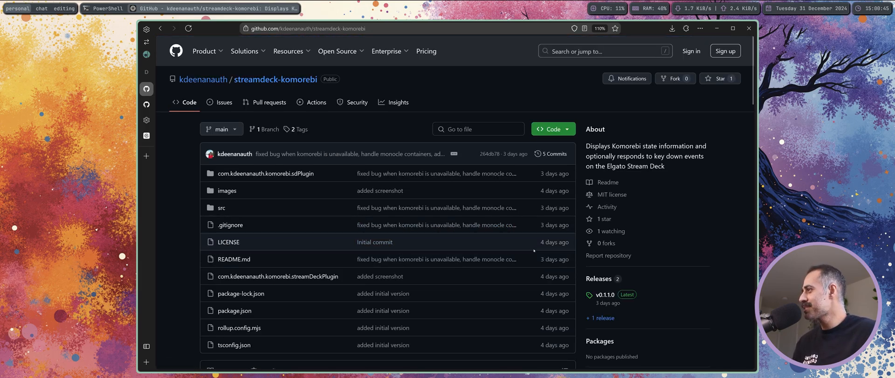
{"action": "scroll", "scroll_direction": "down", "scroll_amount": 3}
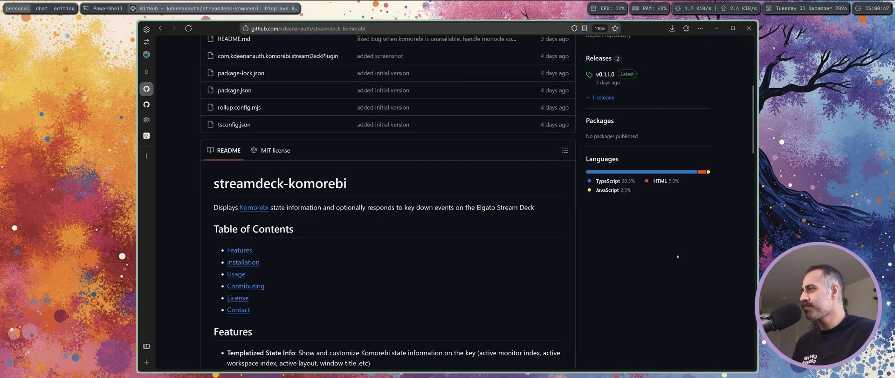
{"action": "scroll", "scroll_direction": "down", "scroll_amount": 3}
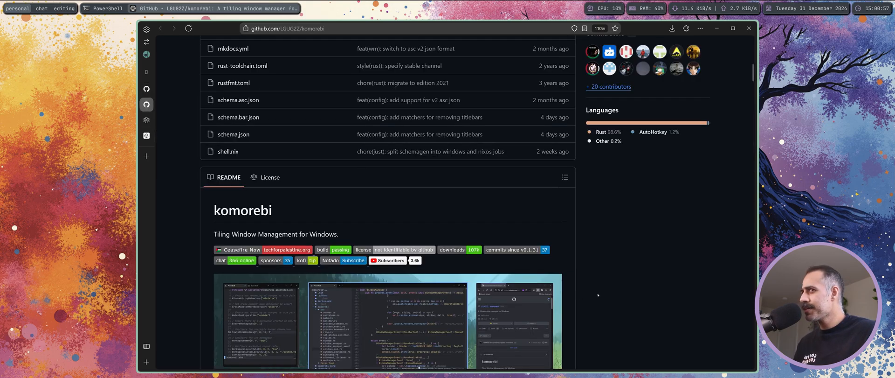
{"action": "scroll", "scroll_direction": "down", "scroll_amount": 3}
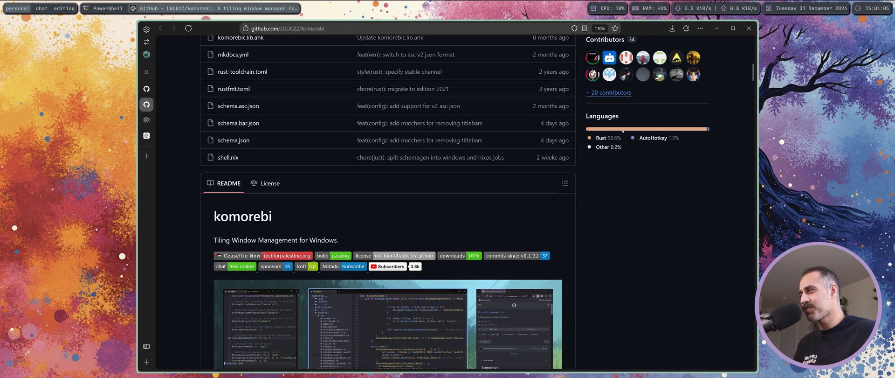
{"action": "mouse_move", "coordinate": [147, 105]}
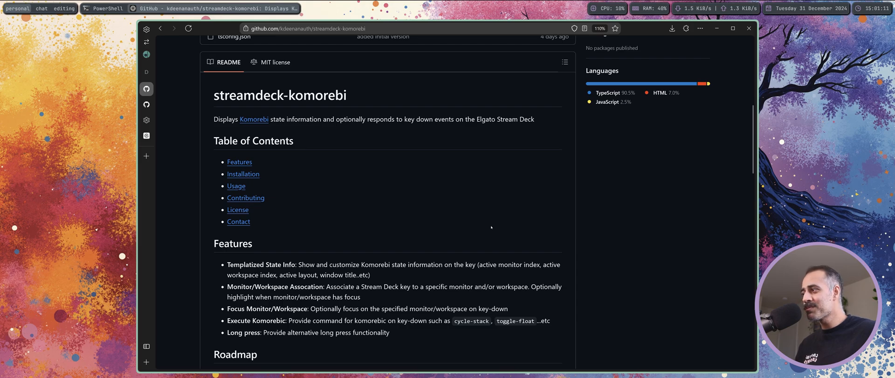
{"action": "mouse_move", "coordinate": [493, 215]}
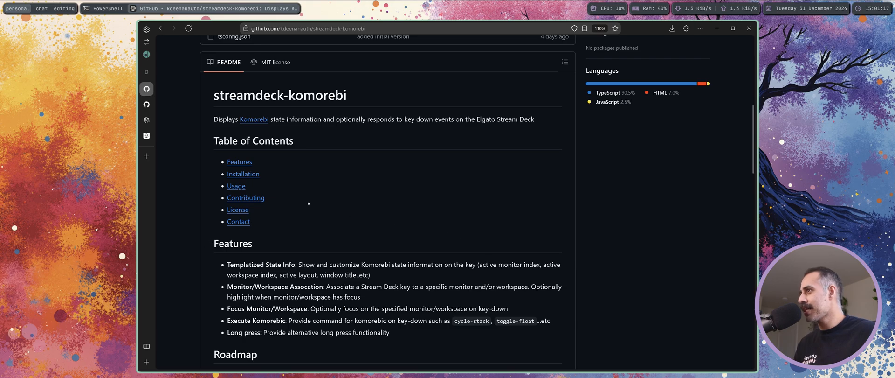
{"action": "mouse_move", "coordinate": [376, 273]}
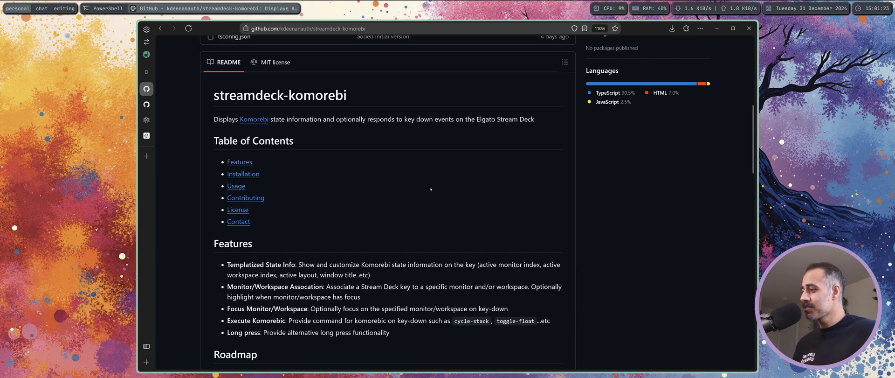
{"action": "mouse_move", "coordinate": [434, 221]}
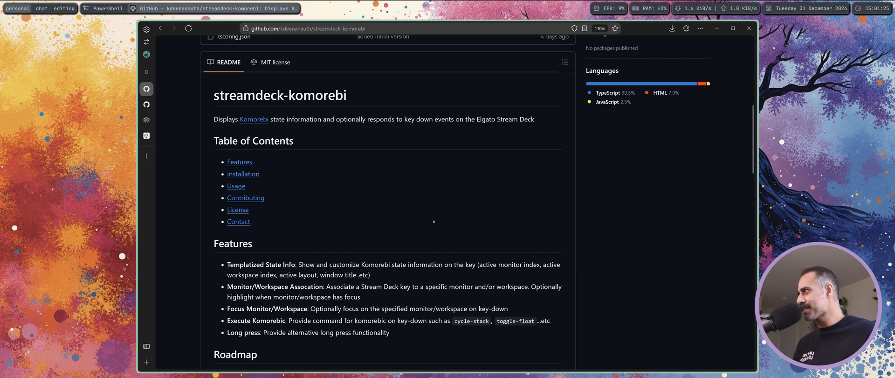
Step: Bring up Stream Deck and switch to page 3 with the komorebi keys
{"action": "left_click", "coordinate": [106, 8]}
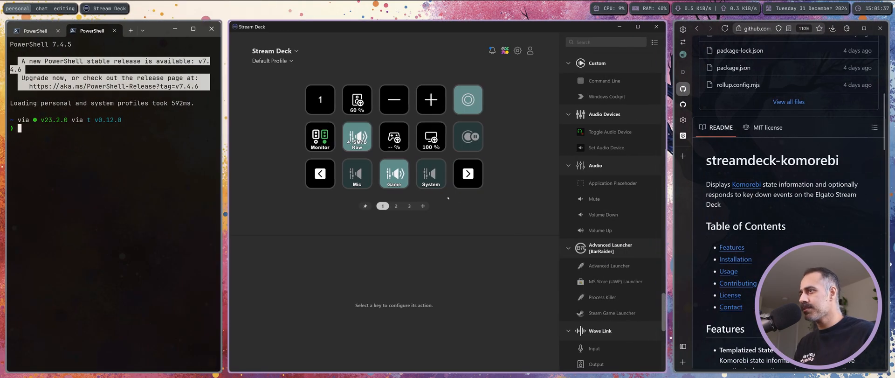
{"action": "left_click", "coordinate": [409, 205]}
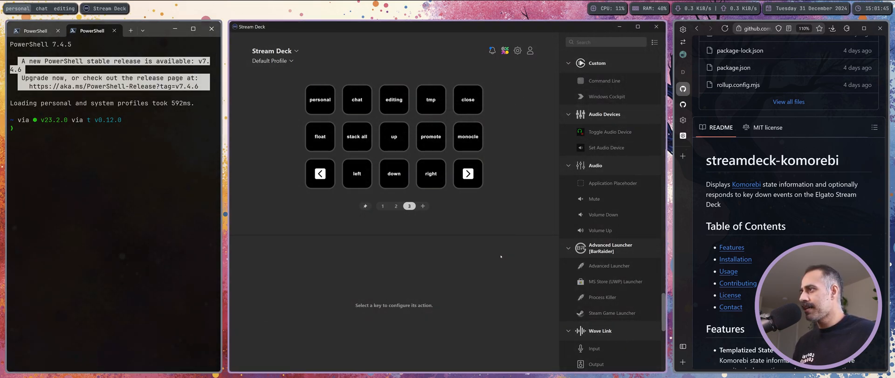
{"action": "mouse_move", "coordinate": [488, 107]}
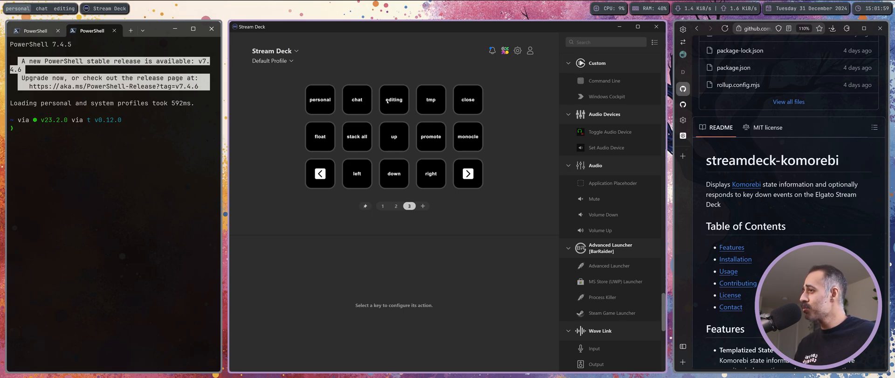
{"action": "mouse_move", "coordinate": [433, 107]}
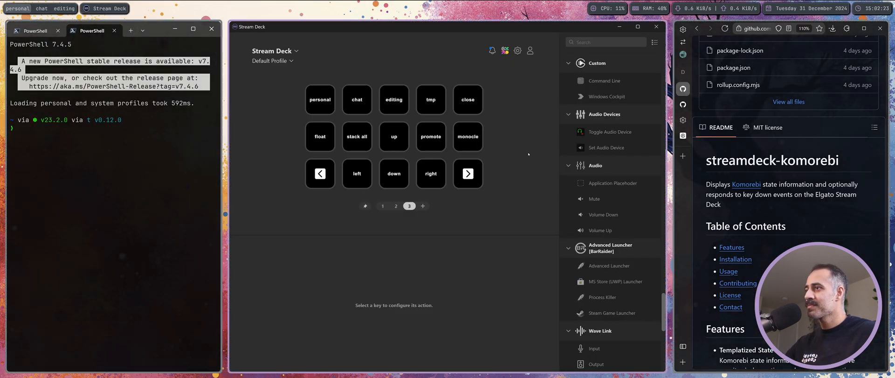
{"action": "mouse_move", "coordinate": [510, 155]}
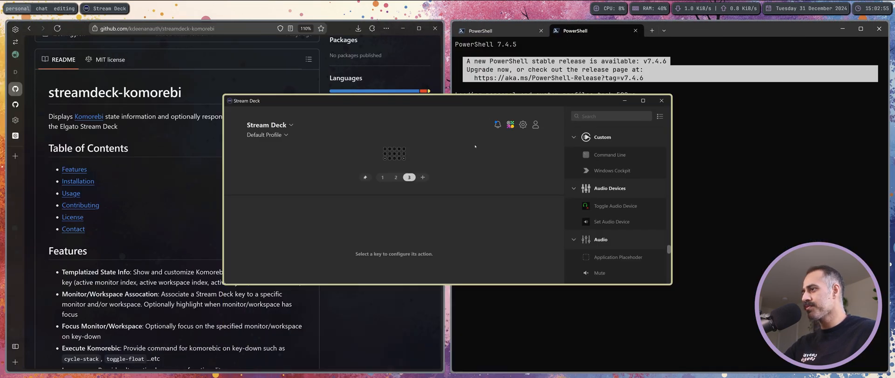
{"action": "mouse_move", "coordinate": [502, 182]}
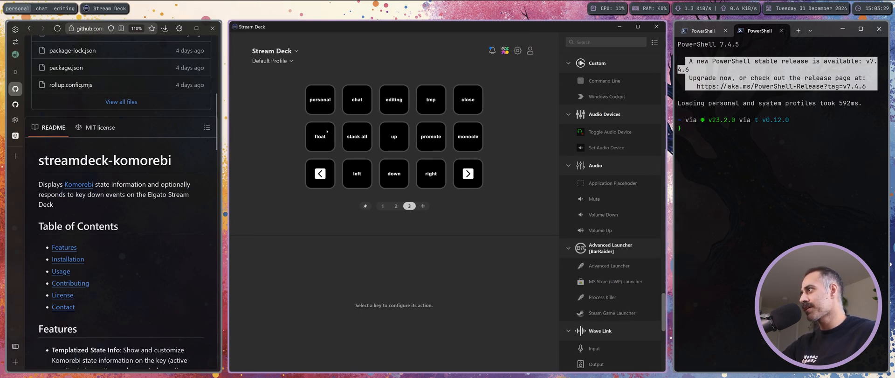
{"action": "mouse_move", "coordinate": [515, 229]}
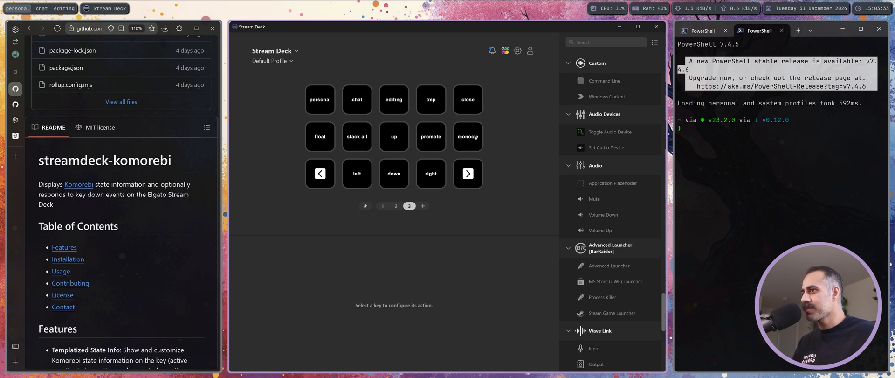
{"action": "mouse_move", "coordinate": [502, 156]}
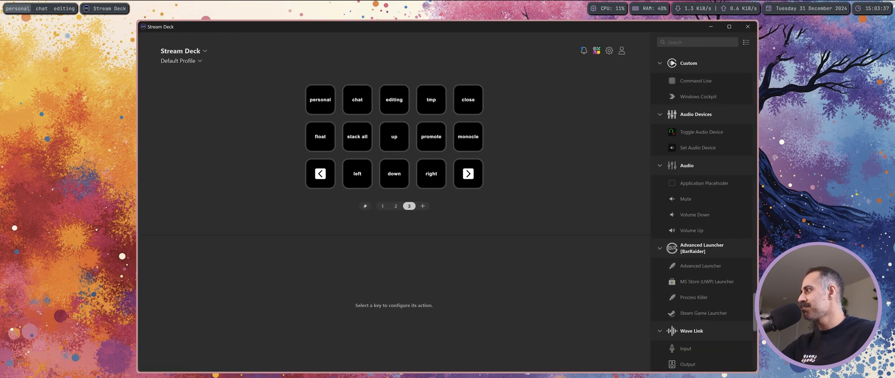
{"action": "mouse_move", "coordinate": [551, 333]}
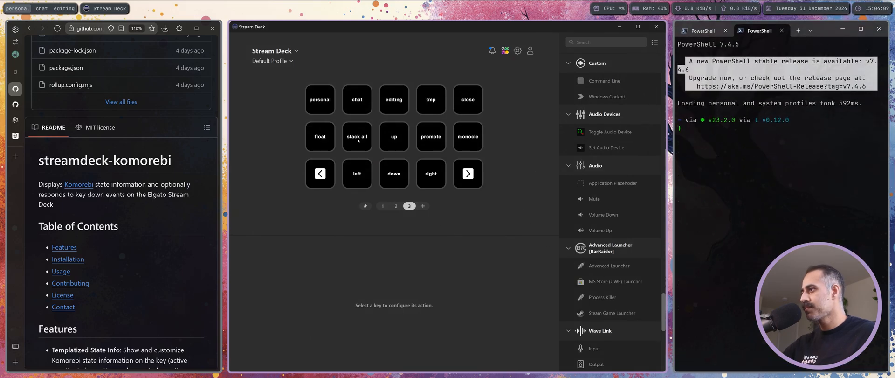
{"action": "mouse_move", "coordinate": [483, 225]}
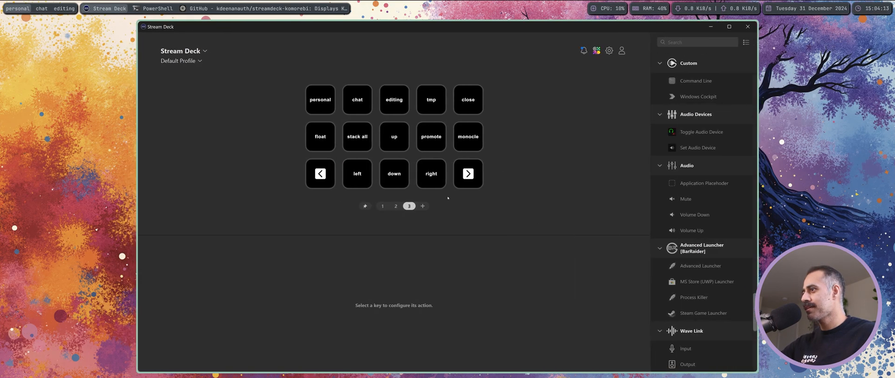
{"action": "mouse_move", "coordinate": [502, 187]}
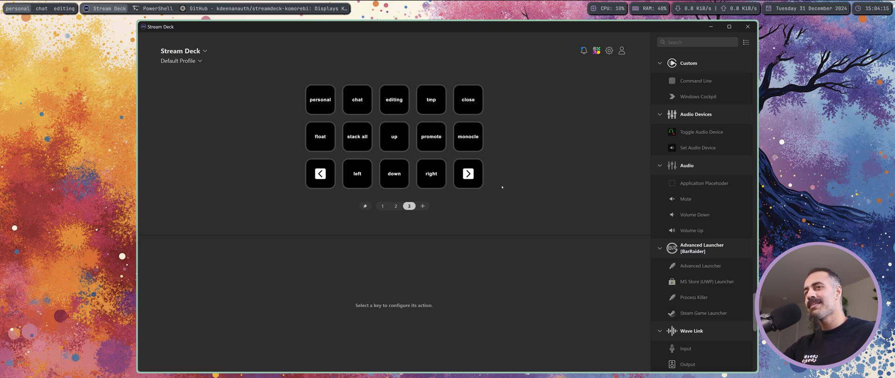
{"action": "mouse_move", "coordinate": [355, 143]}
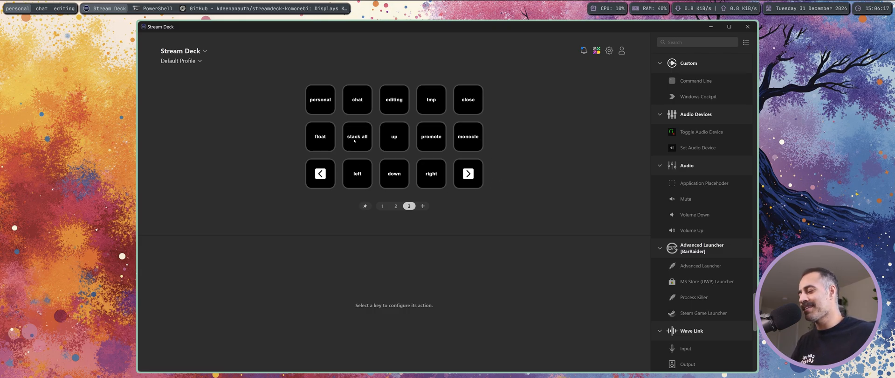
Step: Select the stack all key to show its stack-all and unstack-all arguments
{"action": "left_click", "coordinate": [356, 136]}
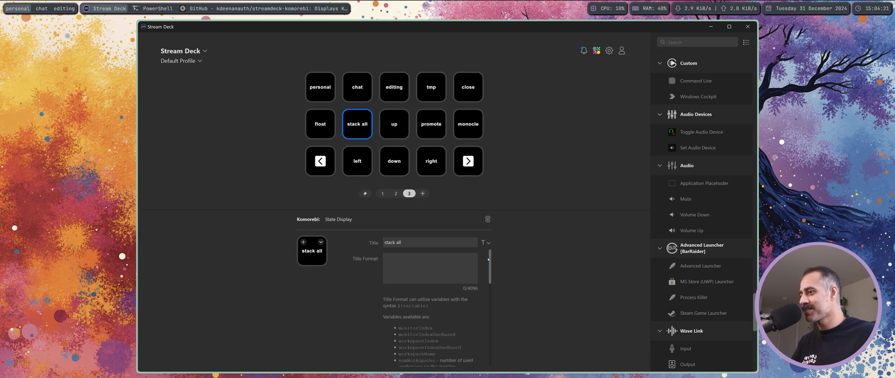
{"action": "scroll", "scroll_direction": "down", "scroll_amount": 3}
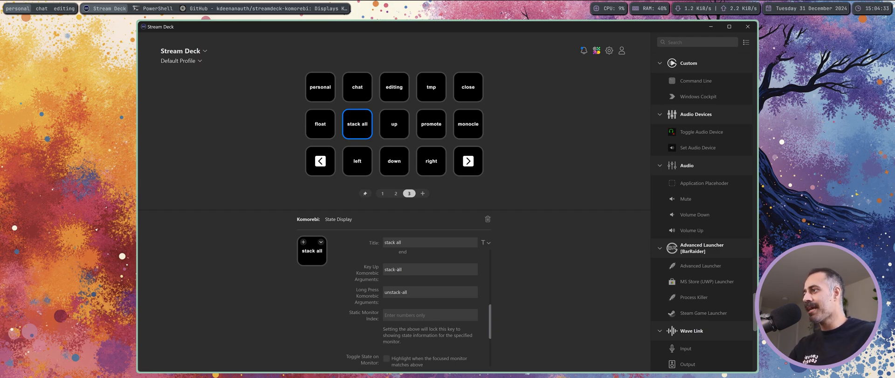
{"action": "mouse_move", "coordinate": [375, 144]}
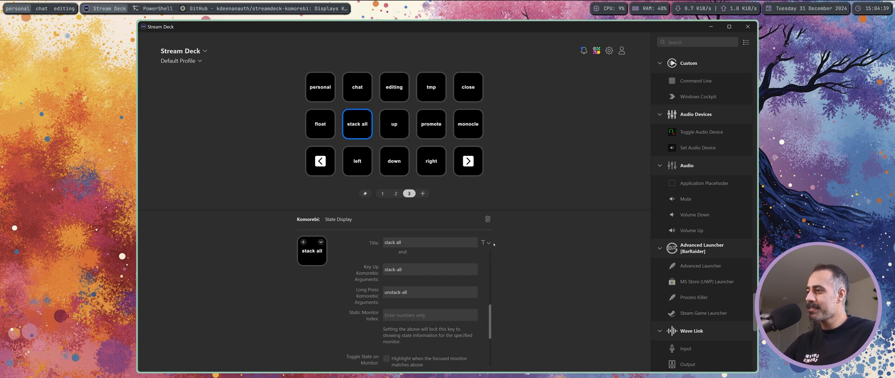
{"action": "mouse_move", "coordinate": [531, 176]}
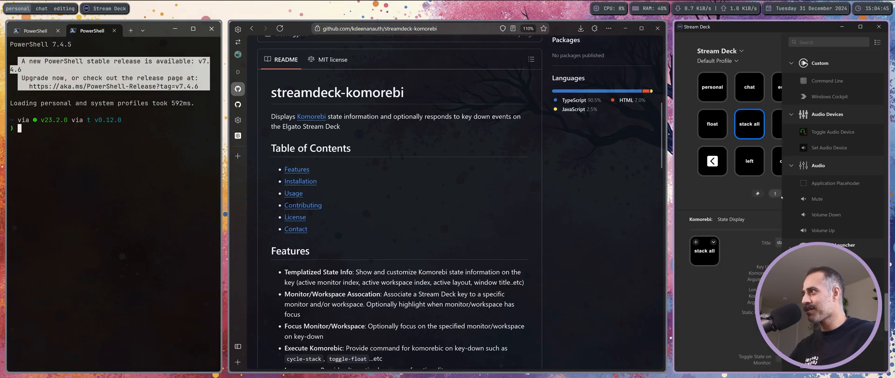
{"action": "mouse_move", "coordinate": [775, 193]}
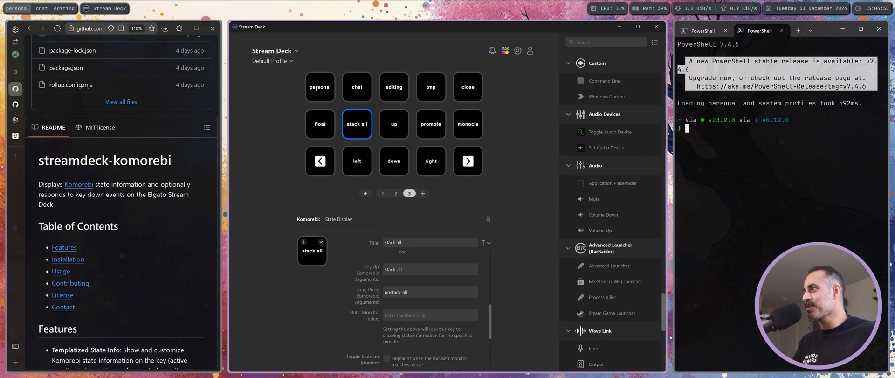
Step: Inspect the personal, chat, editing and tmp keys' arguments, then open the komorebi repository
{"action": "left_click", "coordinate": [320, 88]}
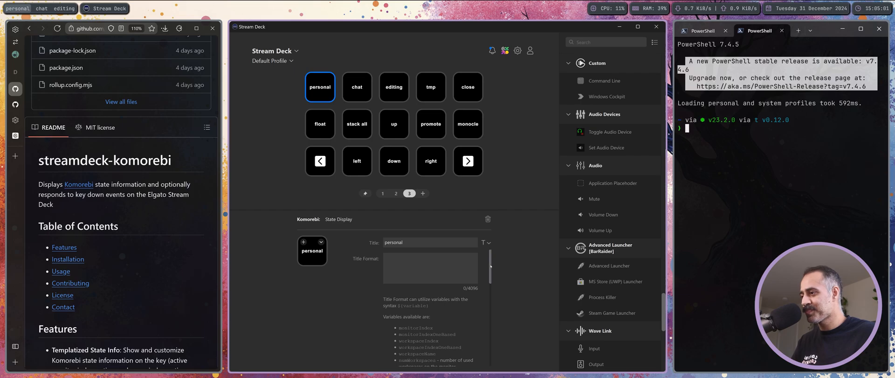
{"action": "scroll", "scroll_direction": "down", "scroll_amount": 3}
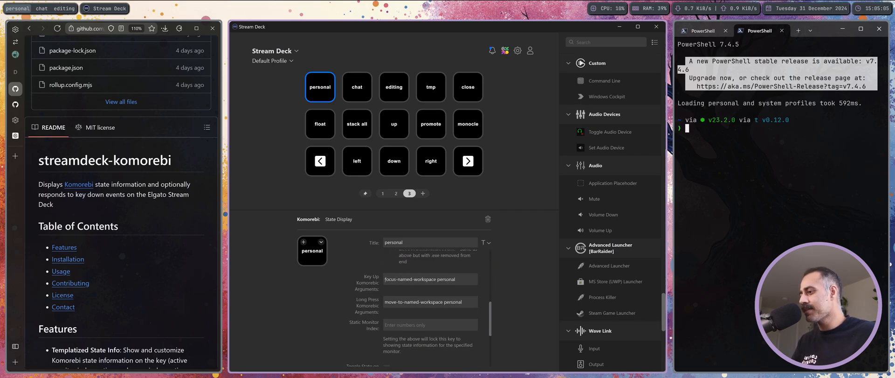
{"action": "mouse_move", "coordinate": [629, 269]}
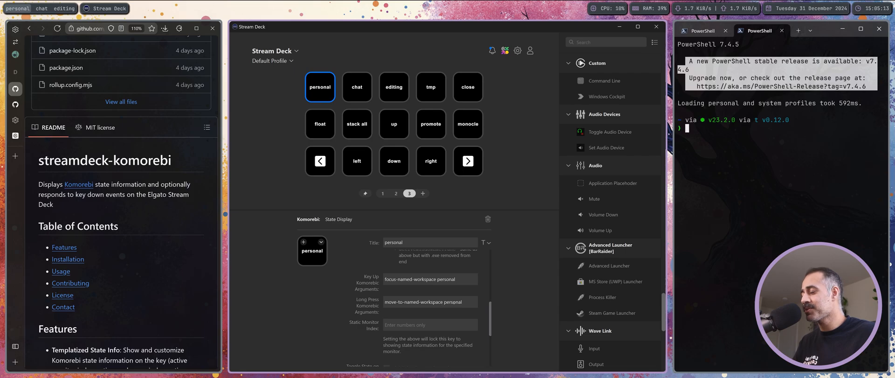
{"action": "left_click", "coordinate": [357, 87]}
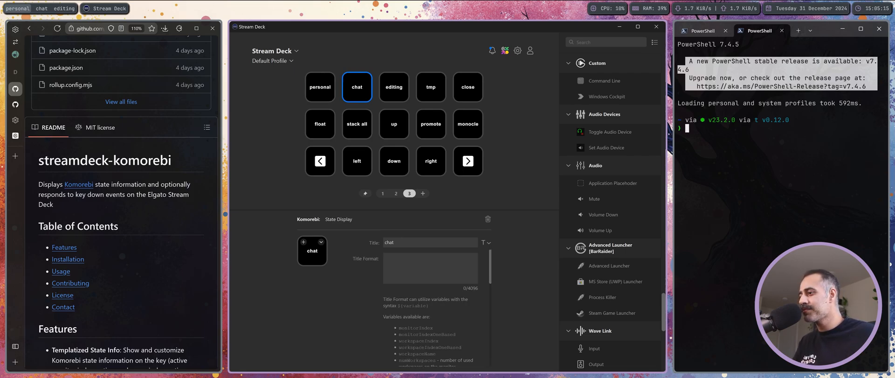
{"action": "scroll", "scroll_direction": "down", "scroll_amount": 3}
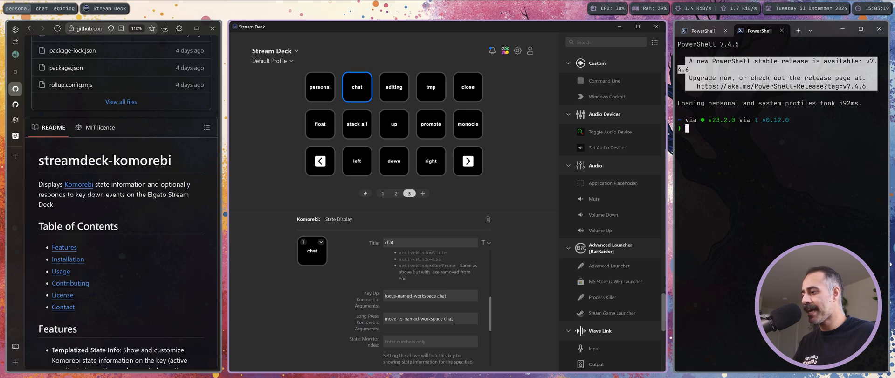
{"action": "left_click", "coordinate": [394, 87]}
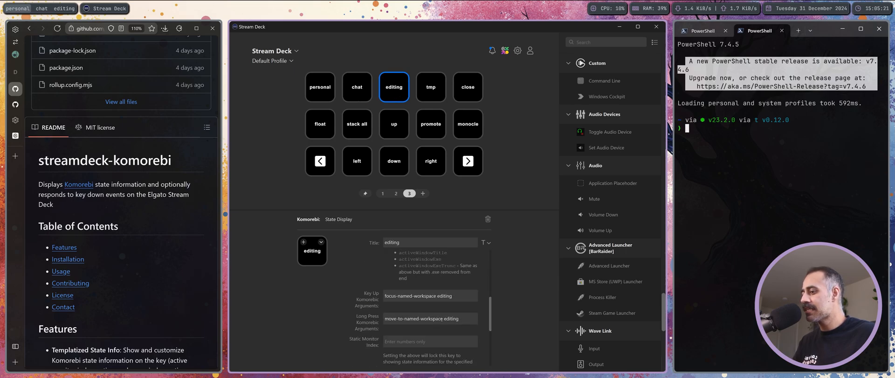
{"action": "left_click", "coordinate": [431, 86]}
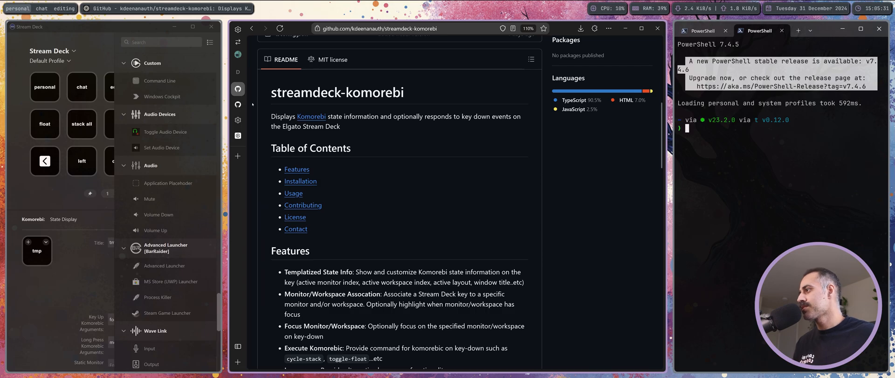
{"action": "left_click", "coordinate": [312, 116]}
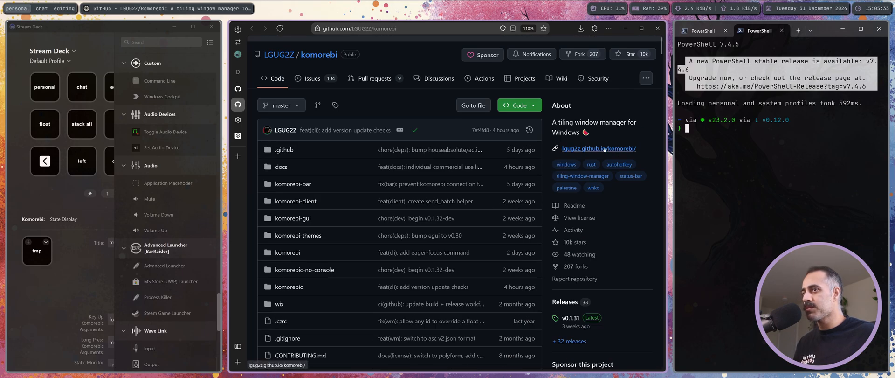
Step: Open the komorebi docs CLI reference and reselect the personal key in Stream Deck
{"action": "left_click", "coordinate": [599, 148]}
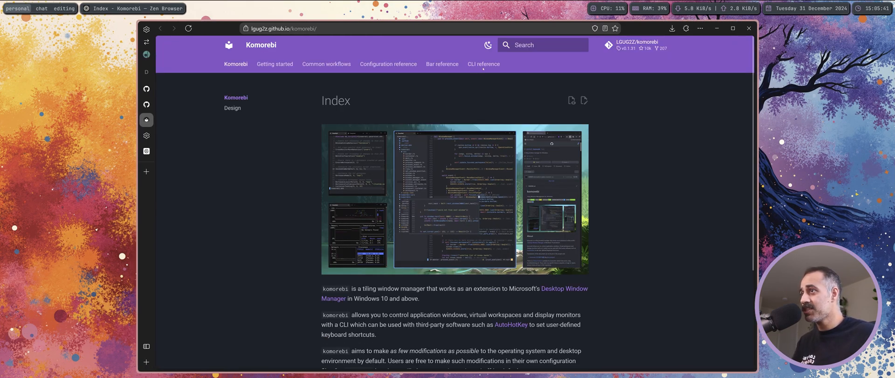
{"action": "left_click", "coordinate": [483, 64]}
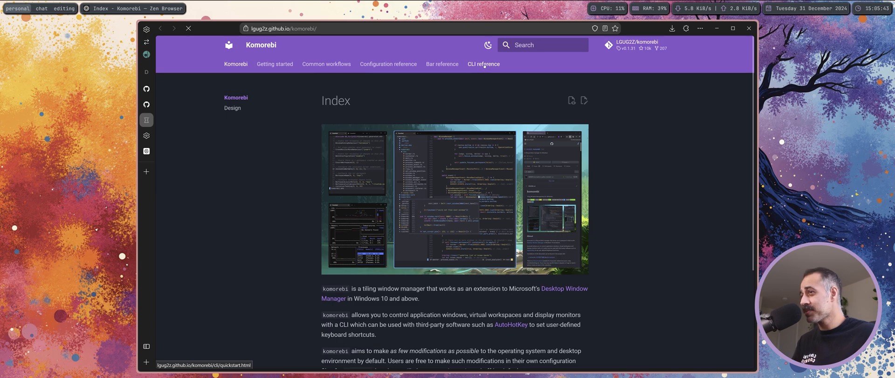
{"action": "left_click", "coordinate": [484, 64]}
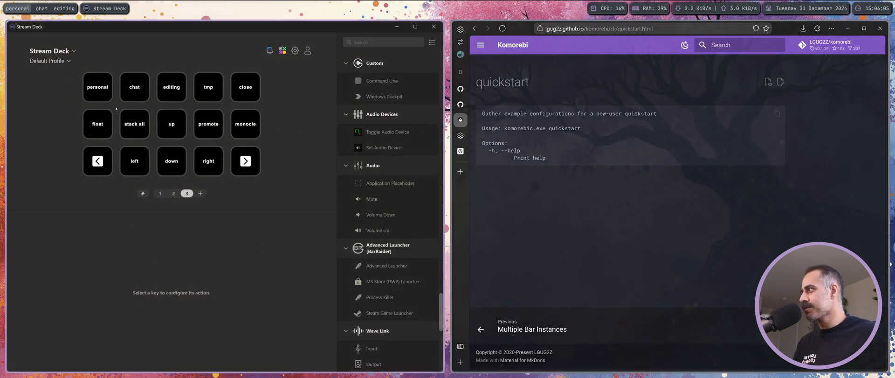
{"action": "left_click", "coordinate": [97, 87]}
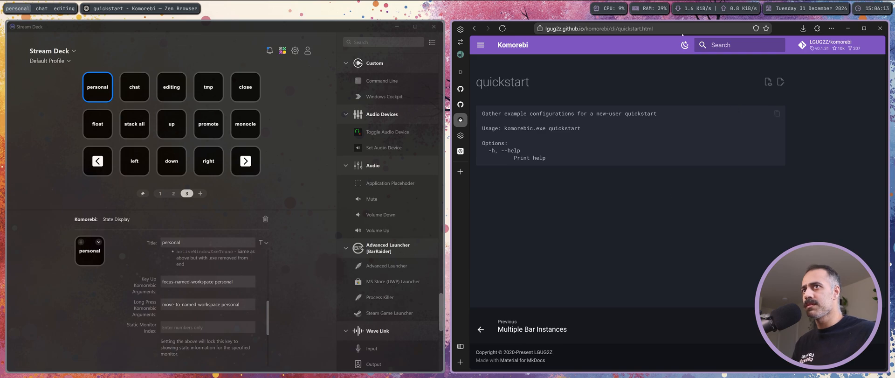
Step: Search the docs to open focus-named-workspace, then the move-to-named-workspace page
{"action": "type", "text": "focus-named-work"}
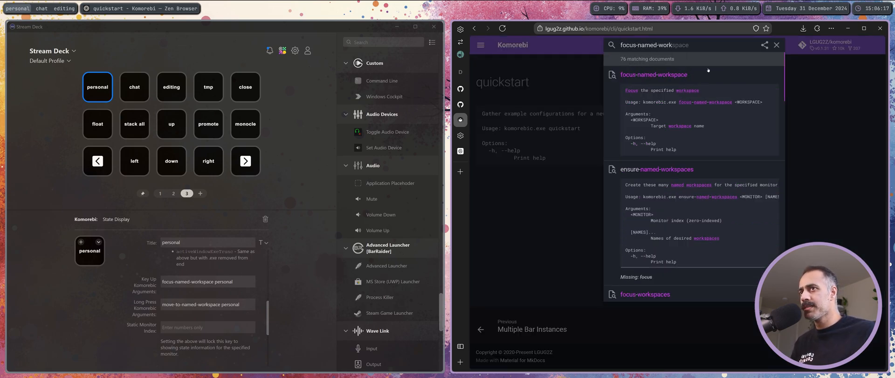
{"action": "left_click", "coordinate": [654, 74]}
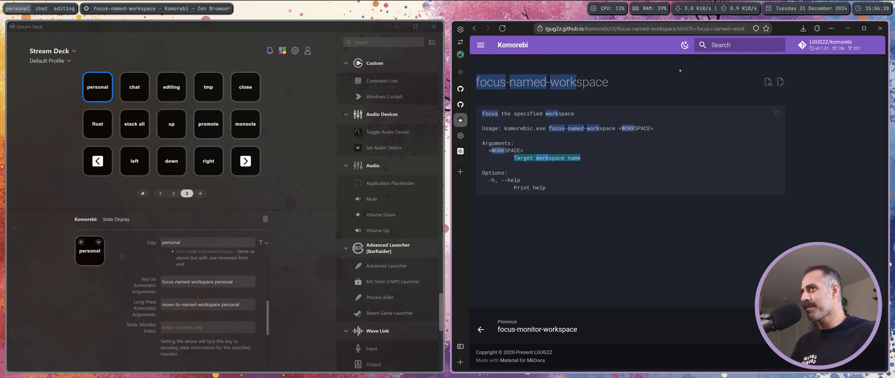
{"action": "left_click", "coordinate": [740, 45]}
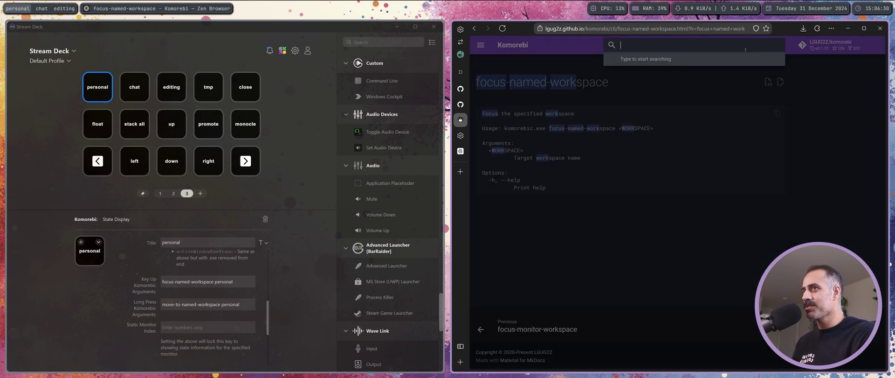
{"action": "type", "text": "move-to-named-work"}
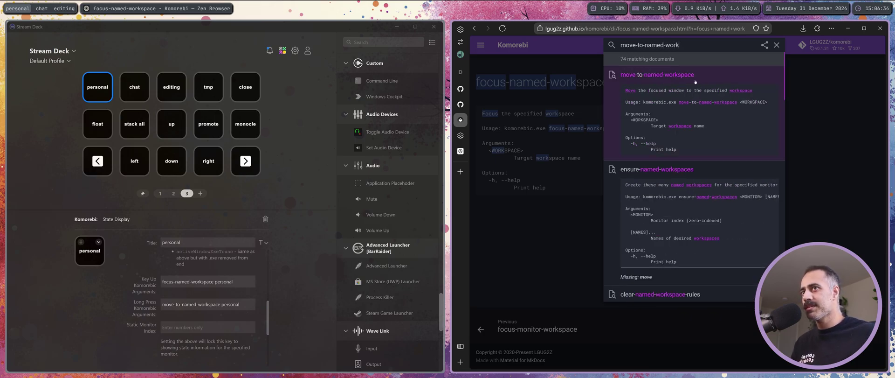
{"action": "left_click", "coordinate": [659, 75]}
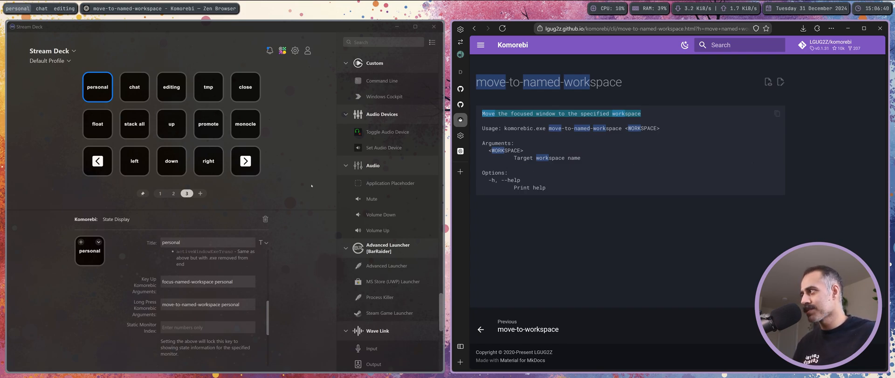
{"action": "mouse_move", "coordinate": [668, 271]}
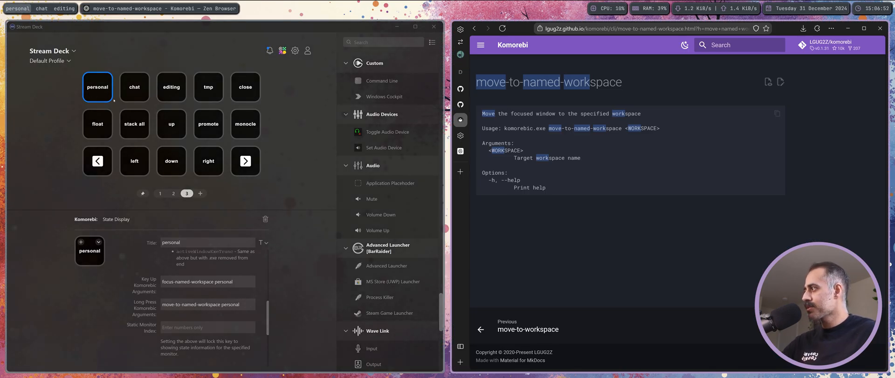
Step: Tile the move-to-named-workspace docs left of Stream Deck and select the personal key
{"action": "left_click", "coordinate": [134, 87]}
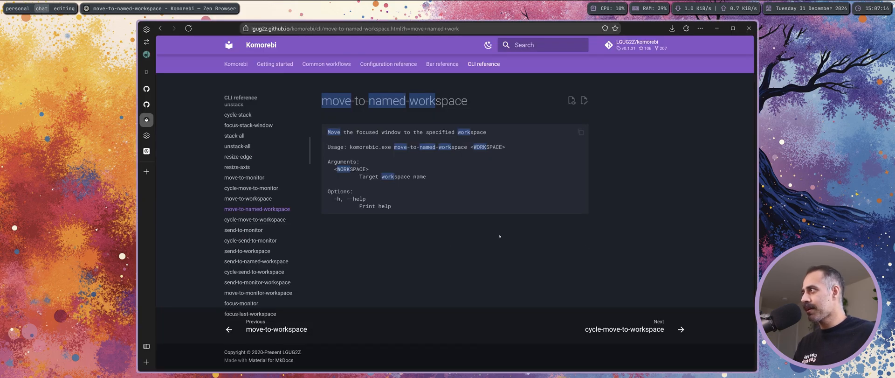
{"action": "mouse_move", "coordinate": [498, 229]}
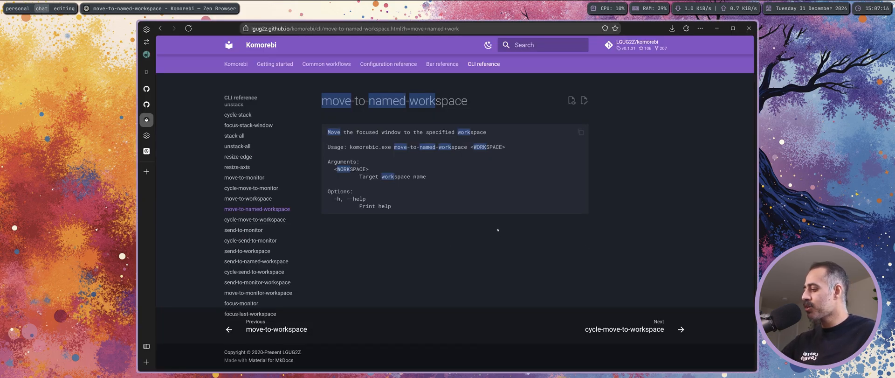
{"action": "left_click", "coordinate": [107, 8]}
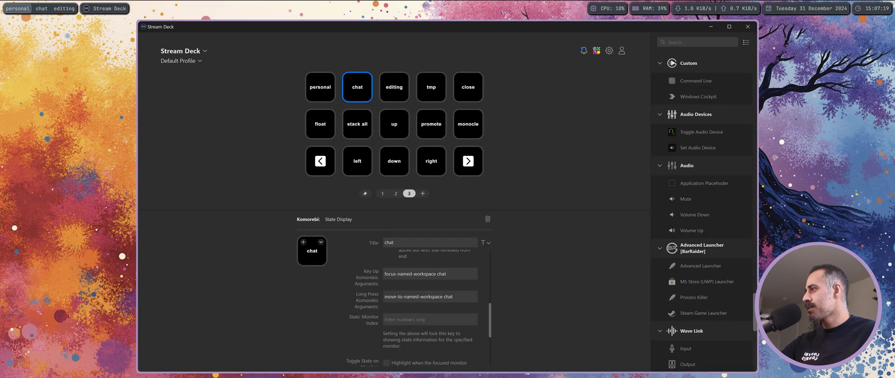
{"action": "left_click", "coordinate": [320, 87]}
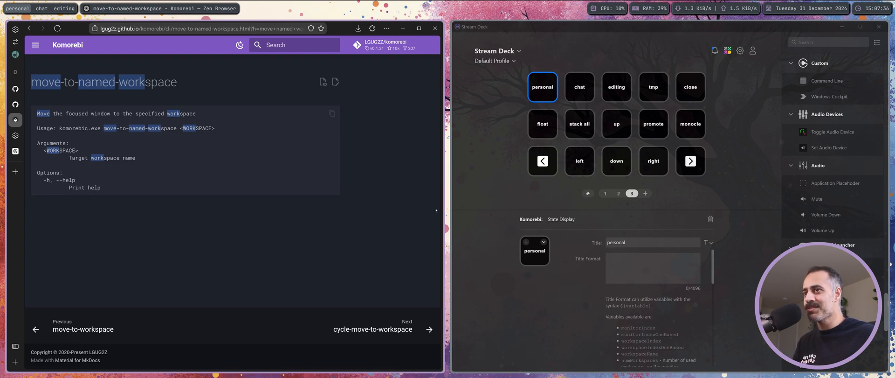
{"action": "left_click", "coordinate": [616, 124]}
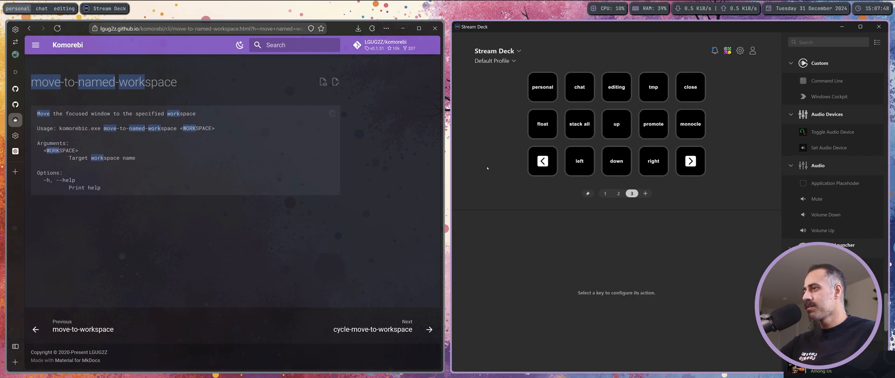
{"action": "mouse_move", "coordinate": [670, 198]}
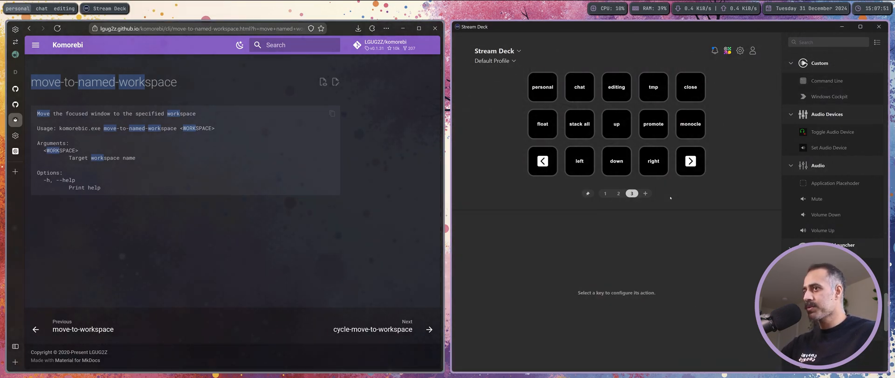
{"action": "left_click", "coordinate": [579, 160]}
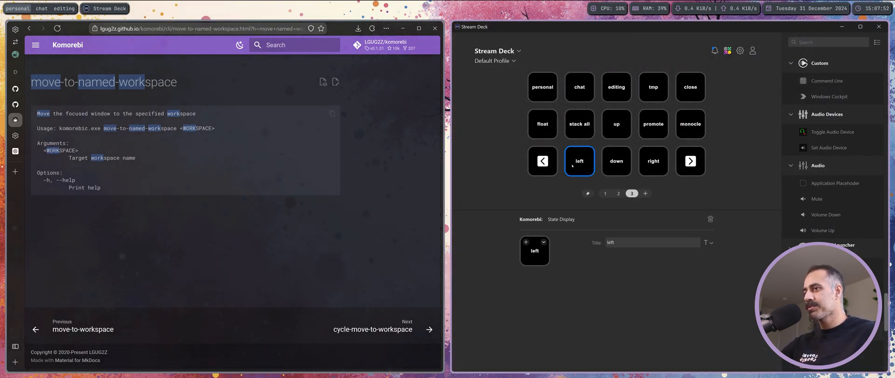
{"action": "scroll", "scroll_direction": "down", "scroll_amount": 3}
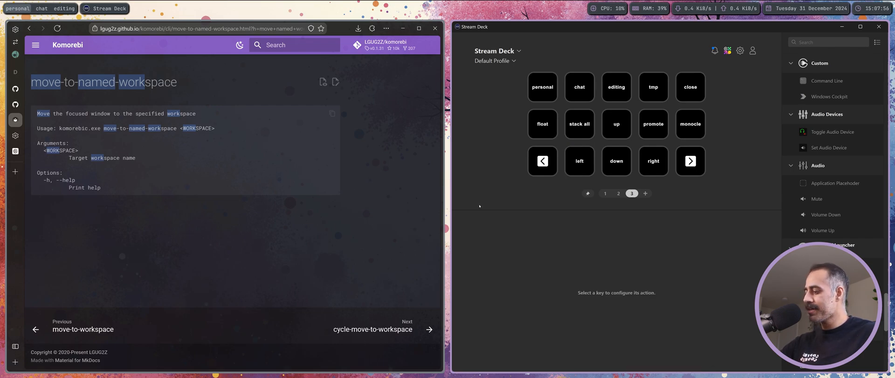
{"action": "mouse_move", "coordinate": [519, 193]}
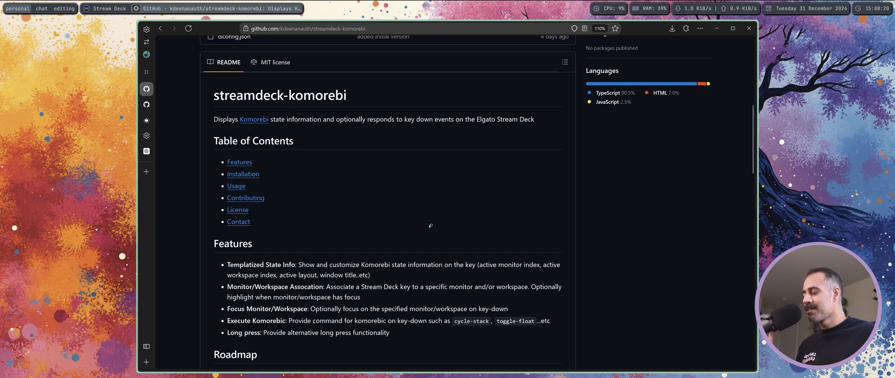
{"action": "mouse_move", "coordinate": [643, 259]}
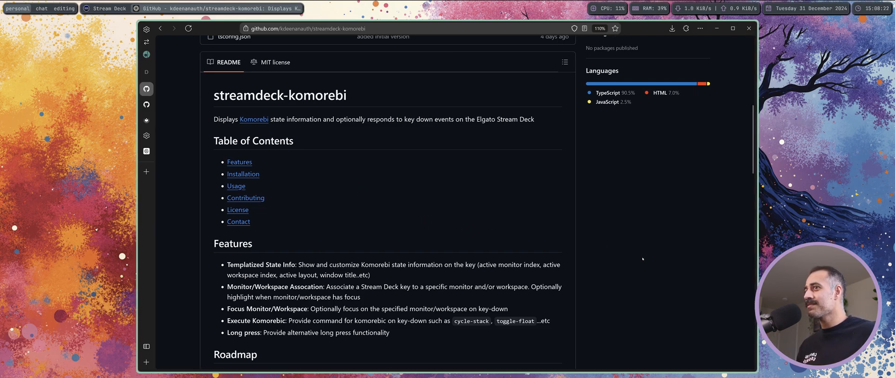
{"action": "mouse_move", "coordinate": [582, 211]}
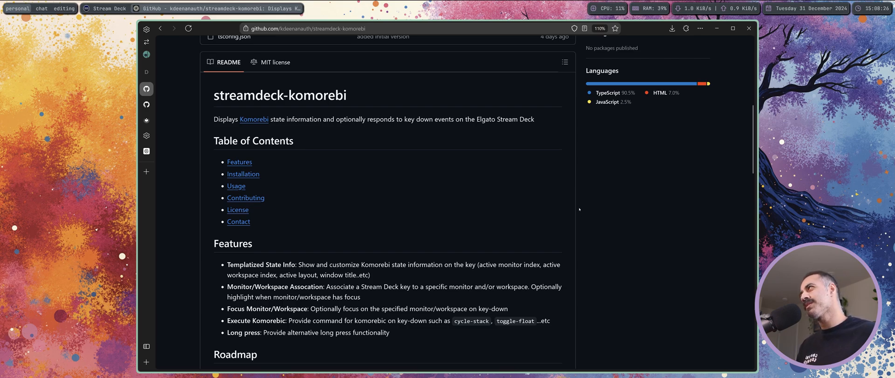
{"action": "mouse_move", "coordinate": [507, 200]}
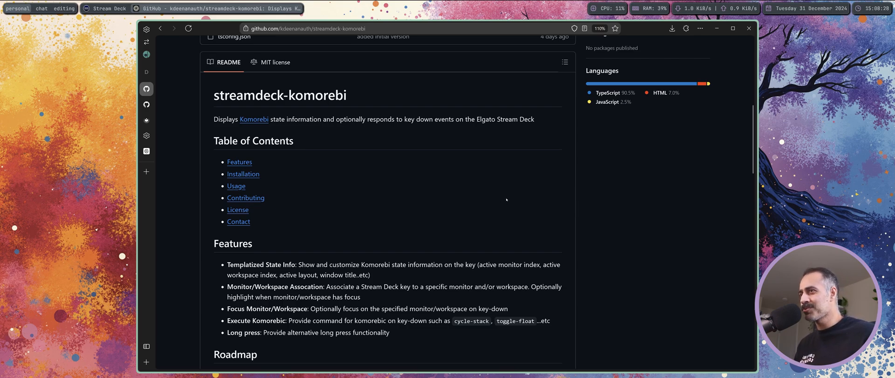
{"action": "mouse_move", "coordinate": [476, 204]}
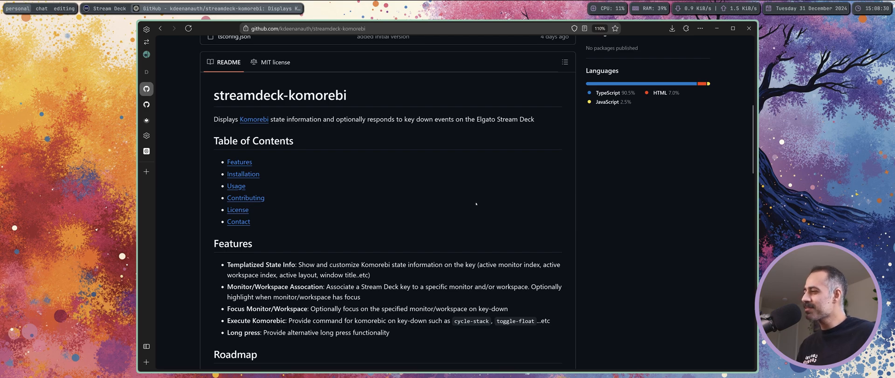
Step: Scroll the plugin author's GitHub profile to view their popular repositories
{"action": "scroll", "scroll_direction": "down", "scroll_amount": 3}
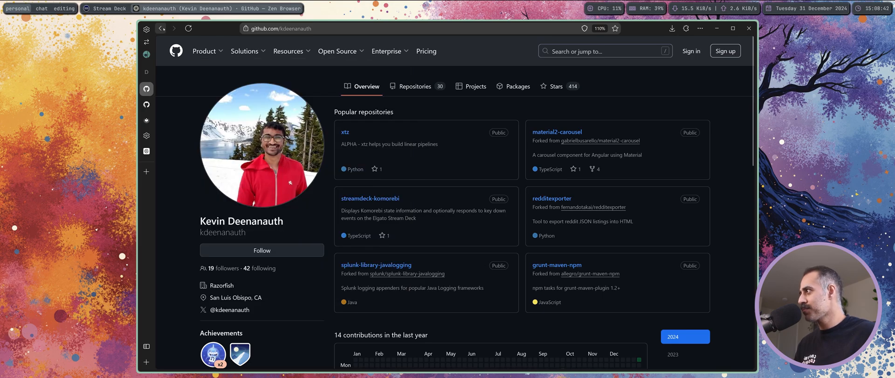
Step: Return to streamdeck-komorebi, view its one stargazer, then go back to the overview
{"action": "left_click", "coordinate": [370, 198]}
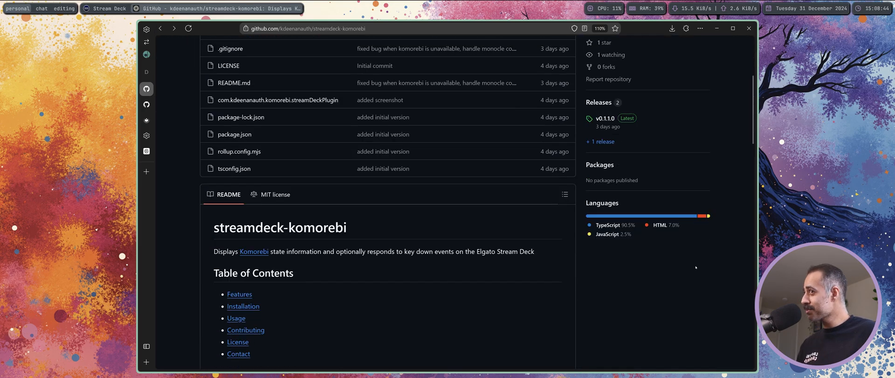
{"action": "scroll", "scroll_direction": "down", "scroll_amount": 3}
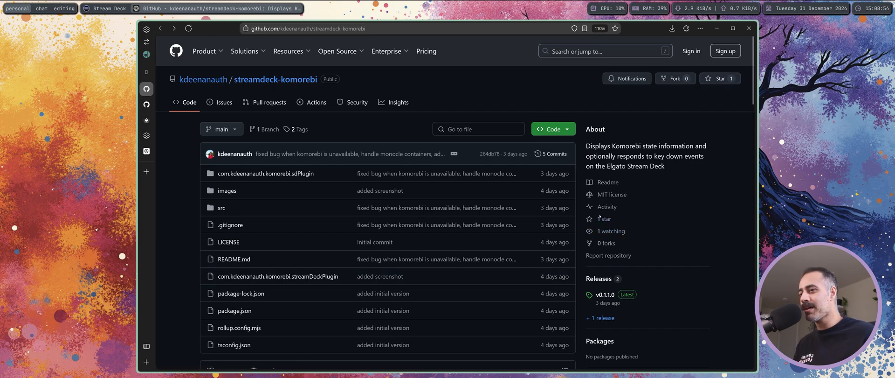
{"action": "left_click", "coordinate": [732, 78]}
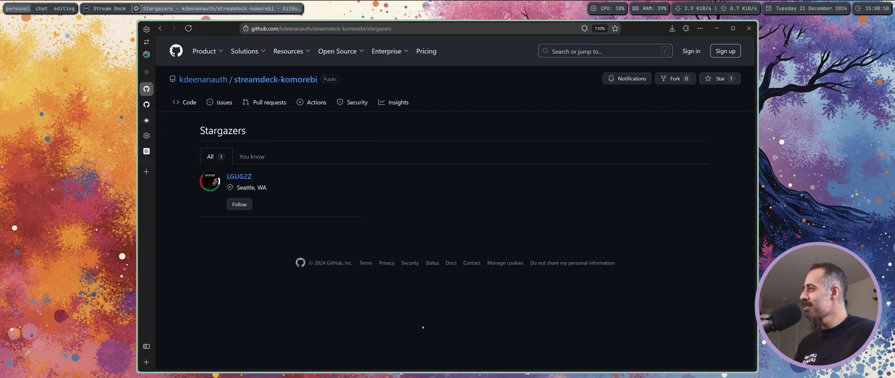
{"action": "mouse_move", "coordinate": [164, 29]}
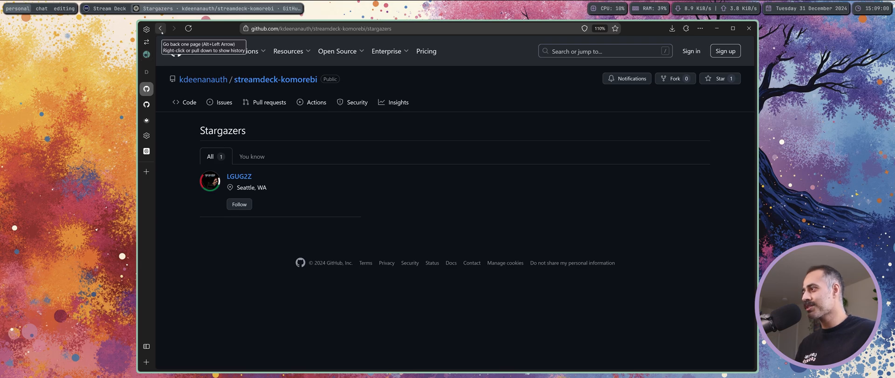
{"action": "left_click", "coordinate": [170, 28]}
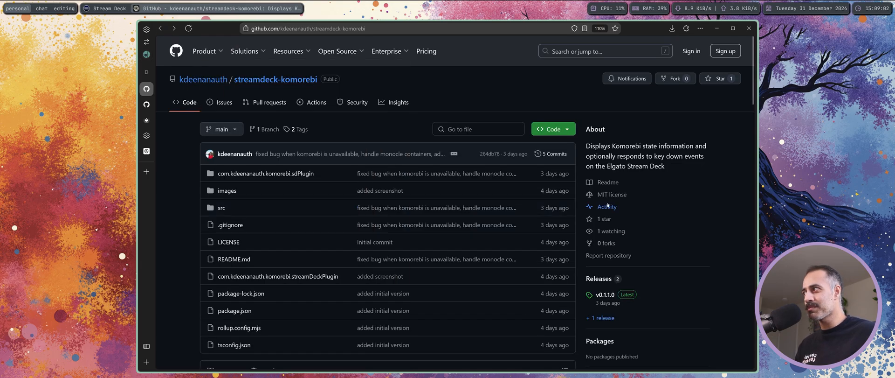
Step: Scroll the streamdeck-komorebi GitHub page to read the README's contents, Features and Roadmap
{"action": "scroll", "scroll_direction": "down", "scroll_amount": 3}
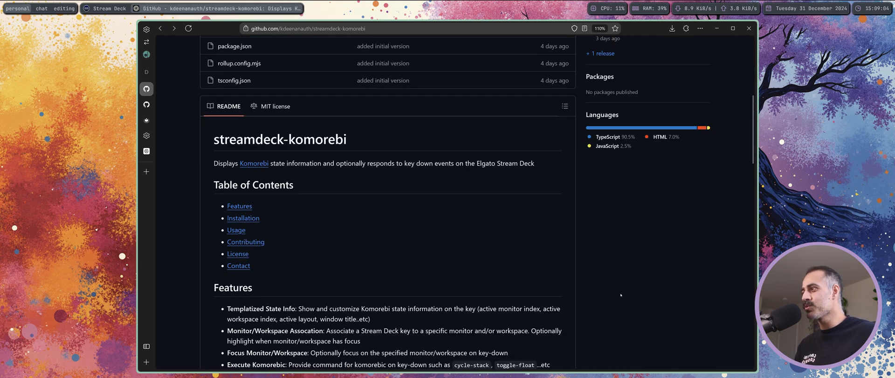
{"action": "scroll", "scroll_direction": "down", "scroll_amount": 3}
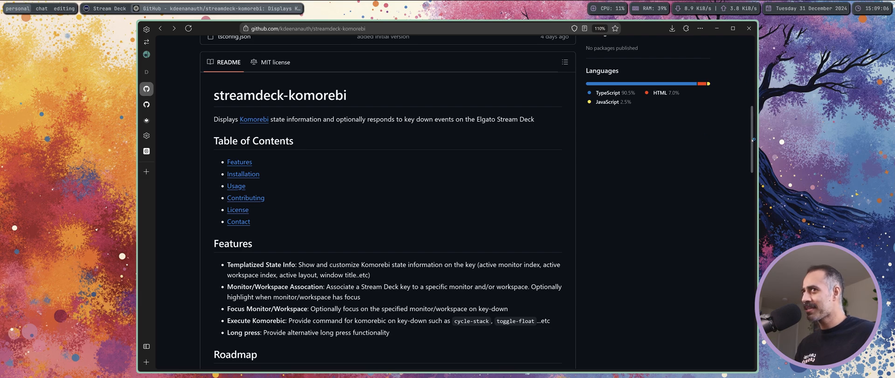
{"action": "scroll", "scroll_direction": "down", "scroll_amount": 3}
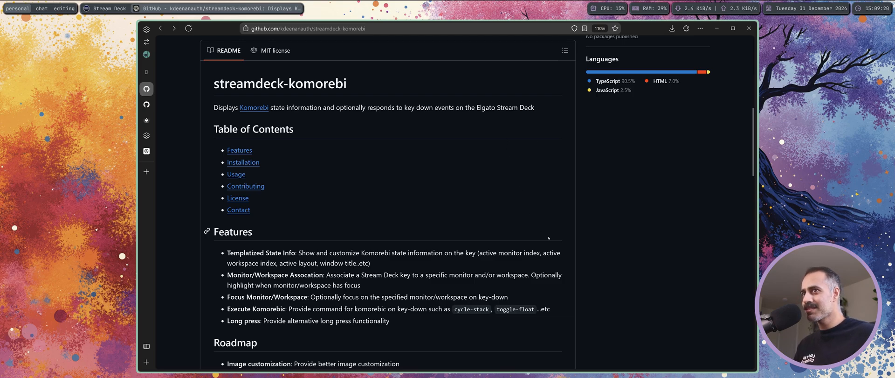
{"action": "scroll", "scroll_direction": "down", "scroll_amount": 3}
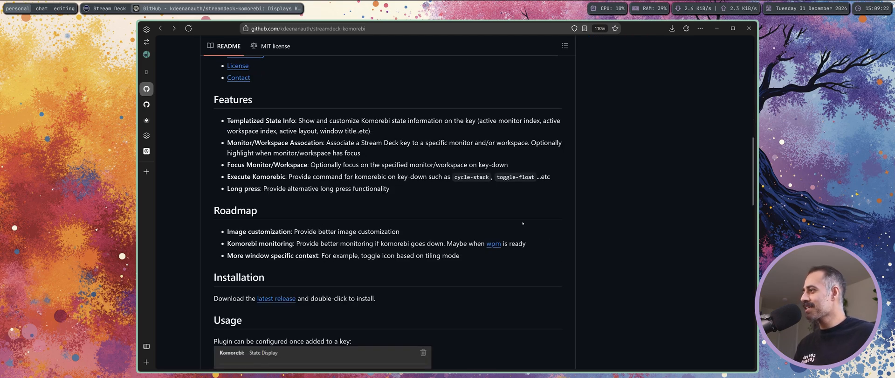
{"action": "scroll", "scroll_direction": "up", "scroll_amount": 3}
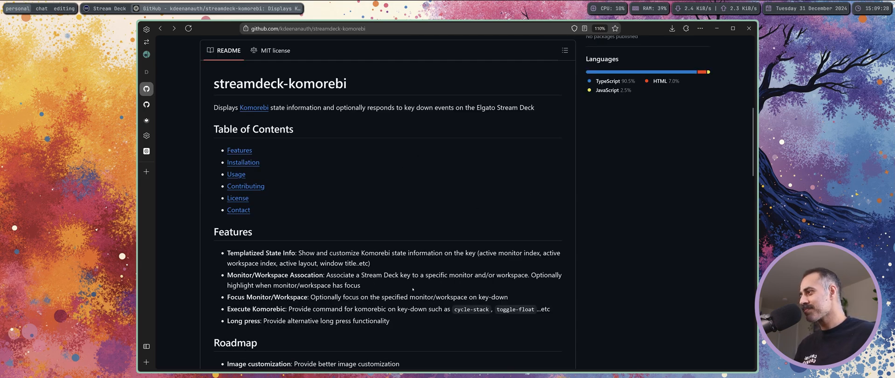
{"action": "mouse_move", "coordinate": [415, 219]}
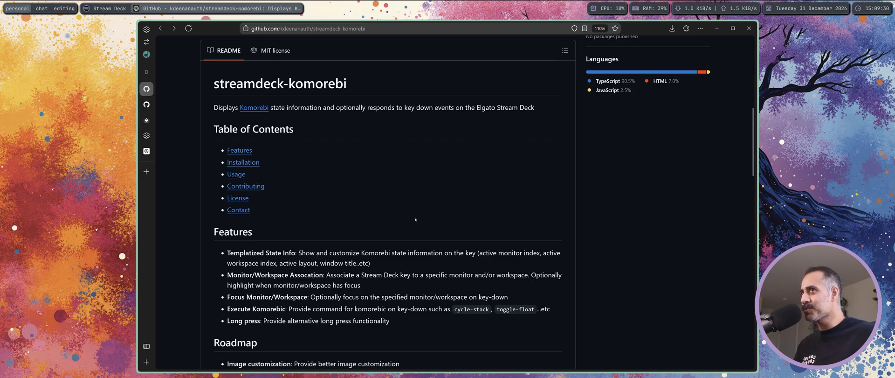
{"action": "mouse_move", "coordinate": [430, 210]}
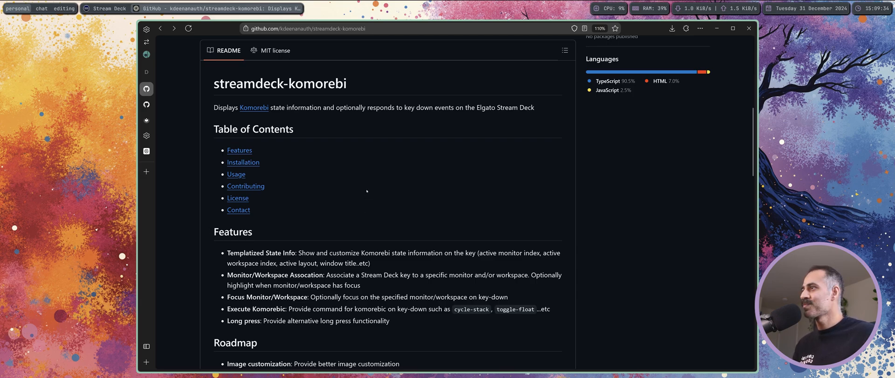
{"action": "mouse_move", "coordinate": [440, 198]}
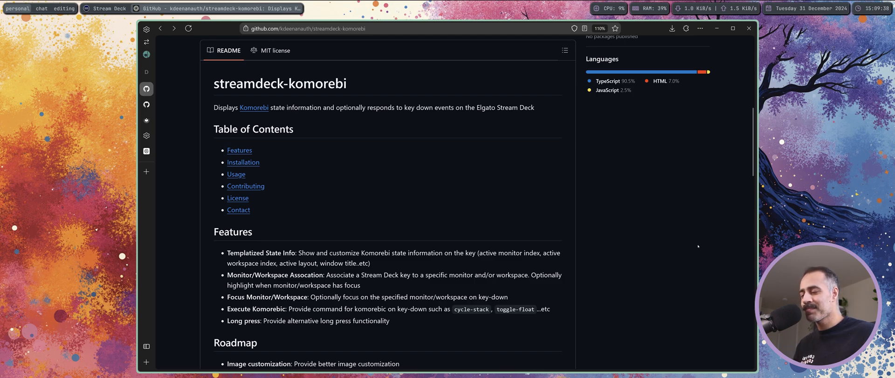
{"action": "mouse_move", "coordinate": [653, 197]}
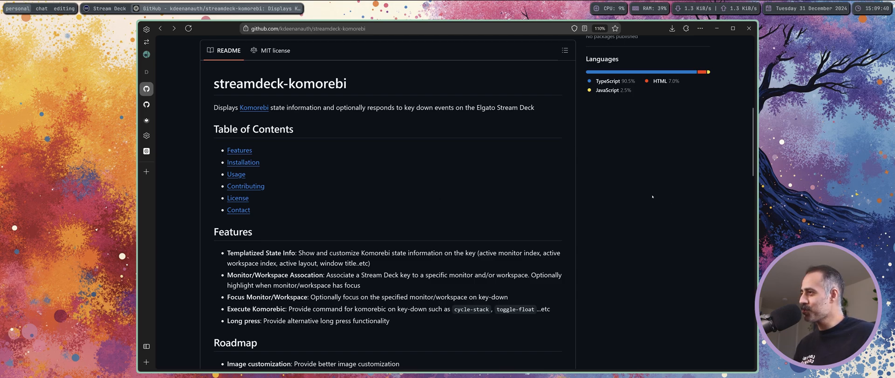
{"action": "mouse_move", "coordinate": [486, 204]}
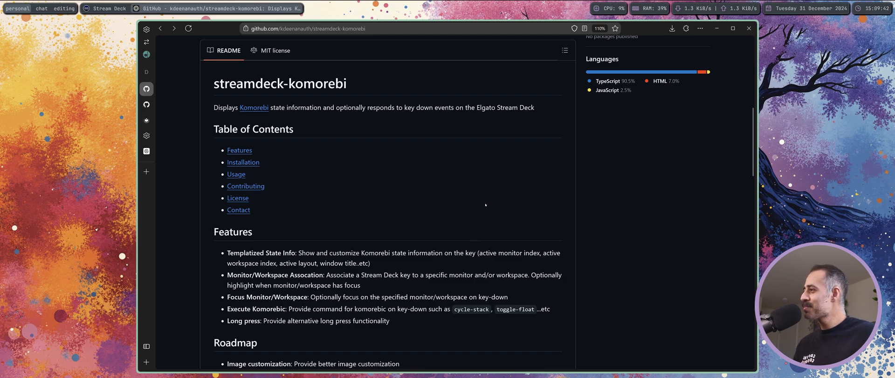
{"action": "mouse_move", "coordinate": [493, 210]}
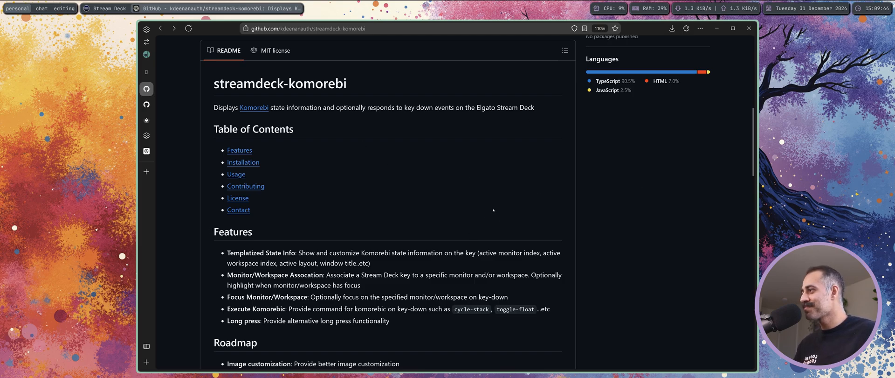